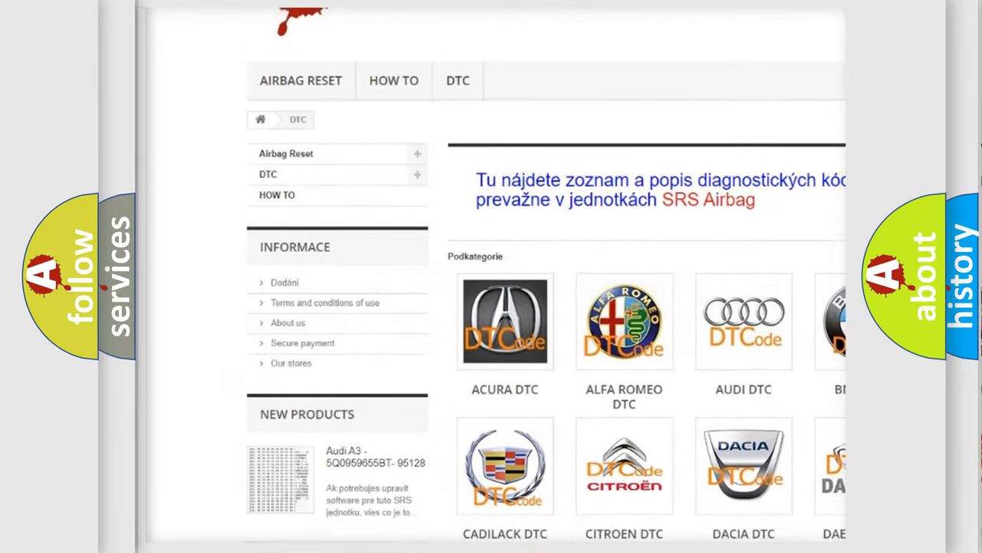
pyautogui.scroll(-3)
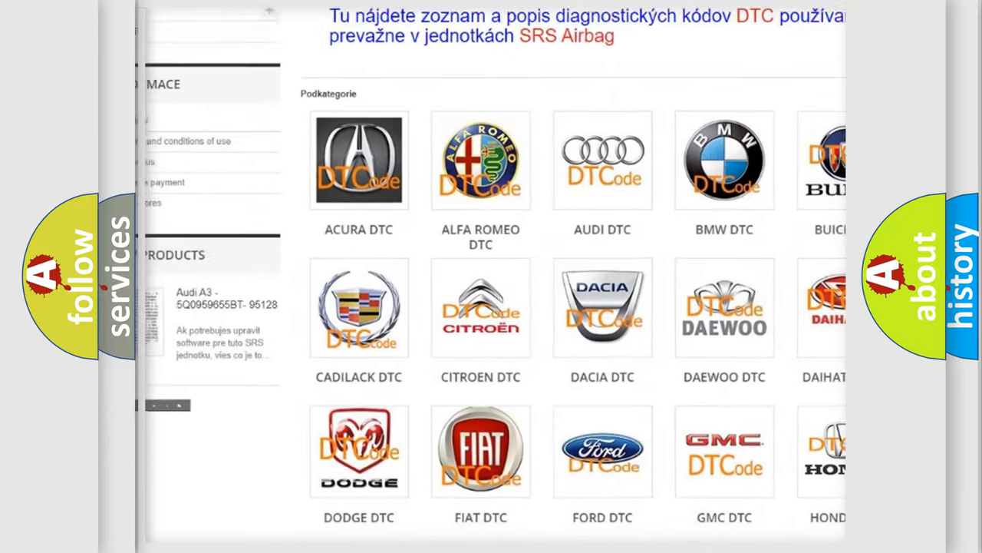